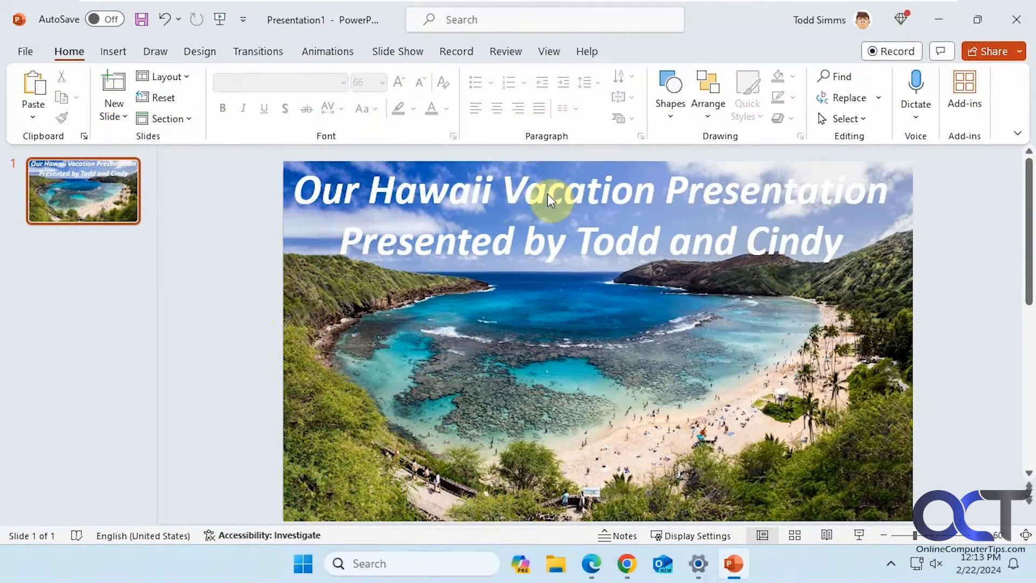
mouse_move(525, 205)
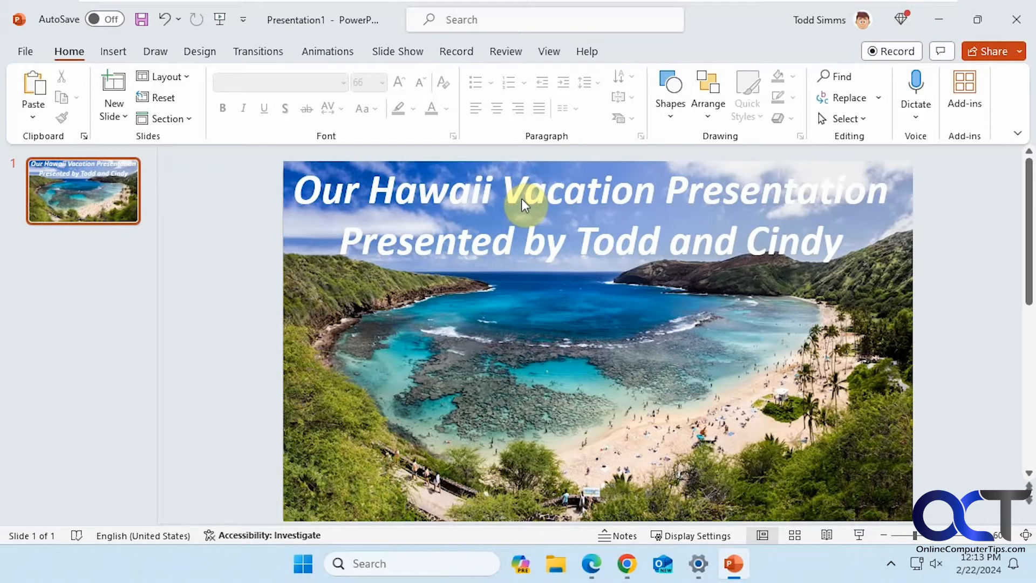
mouse_move(714, 201)
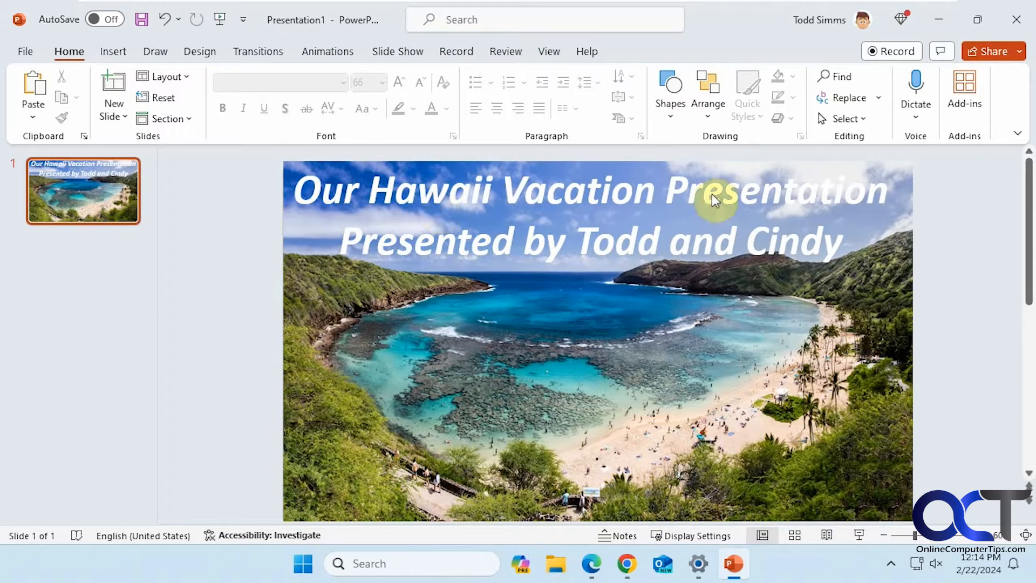
mouse_move(584, 223)
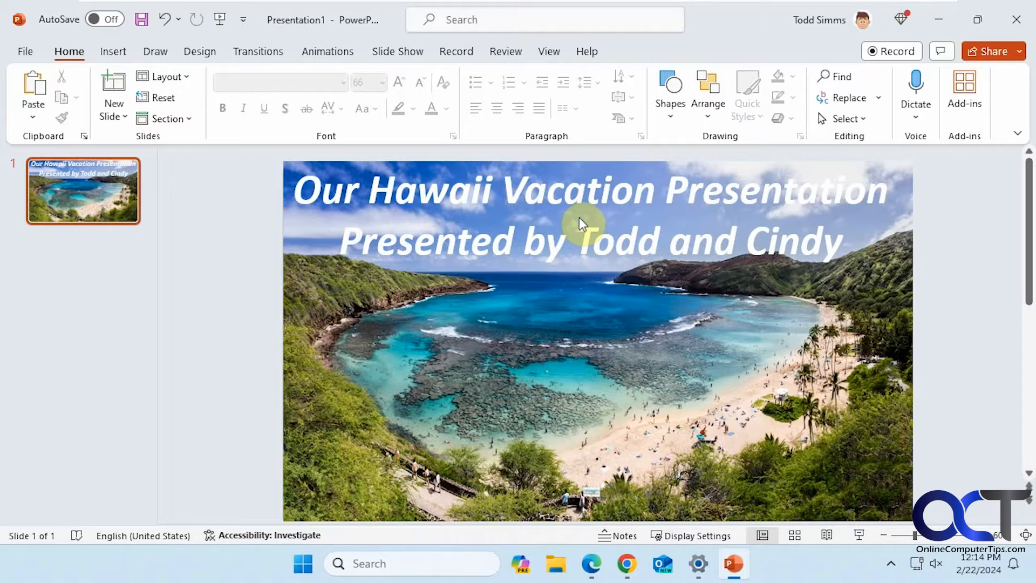
mouse_move(575, 208)
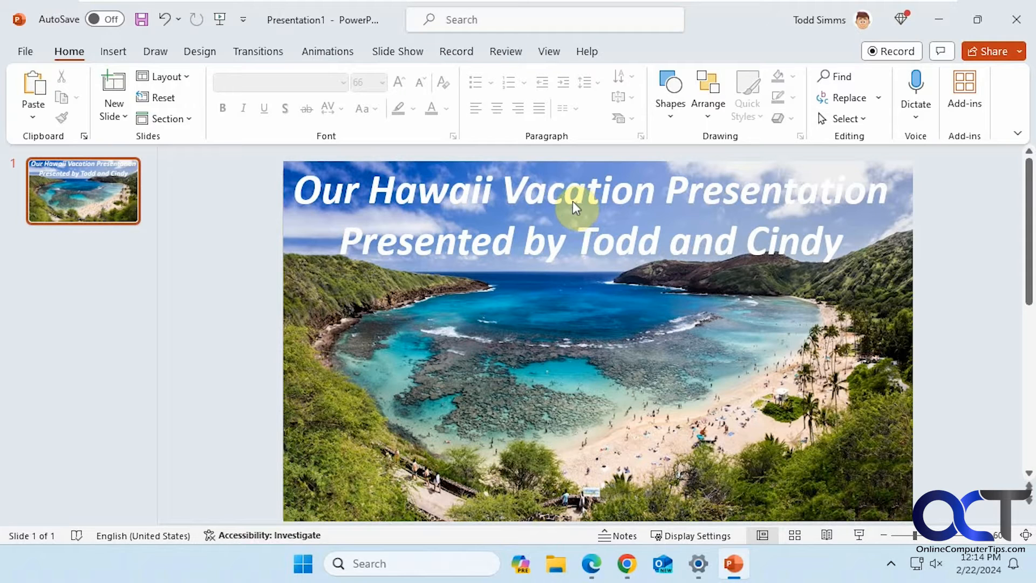
mouse_move(548, 220)
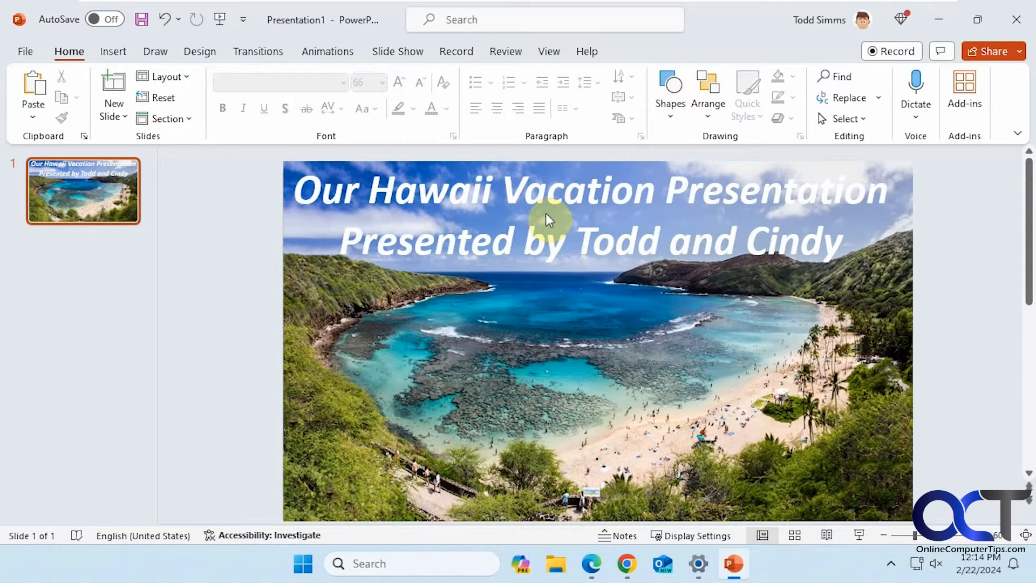
mouse_move(589, 217)
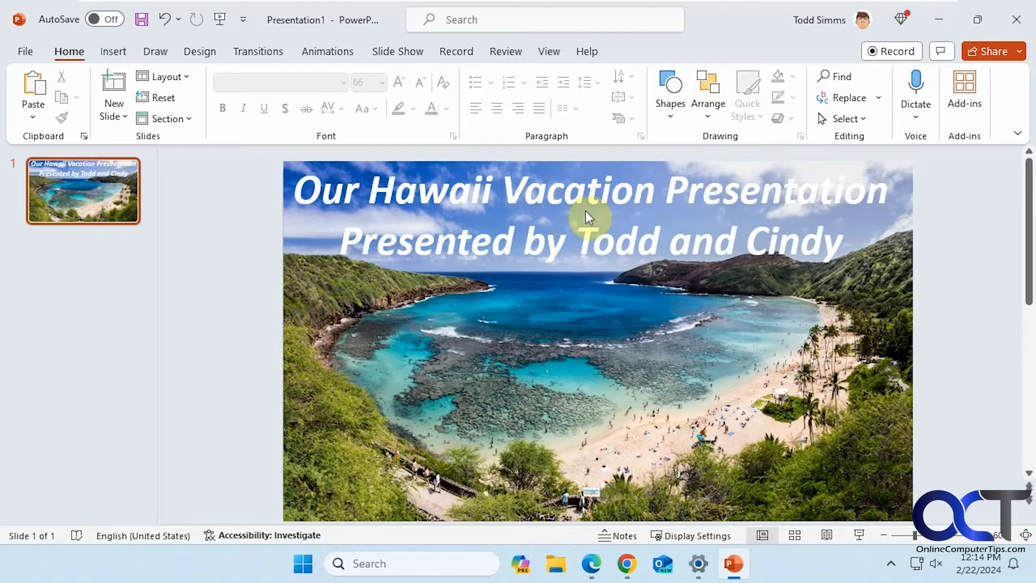
mouse_move(787, 271)
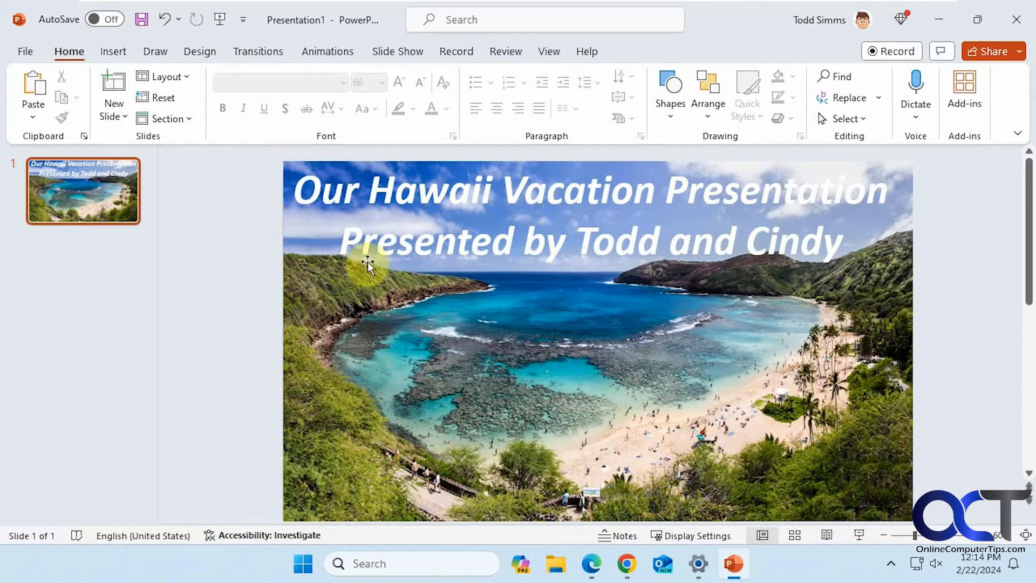
mouse_move(625, 206)
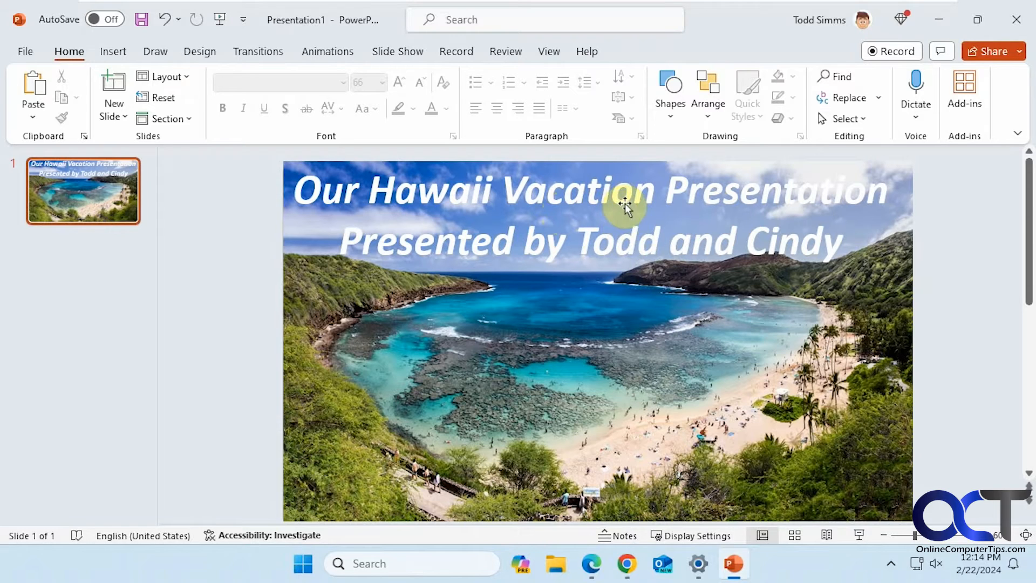
Select both Hawaii title lines and view the preset line spacing choices
click(625, 205)
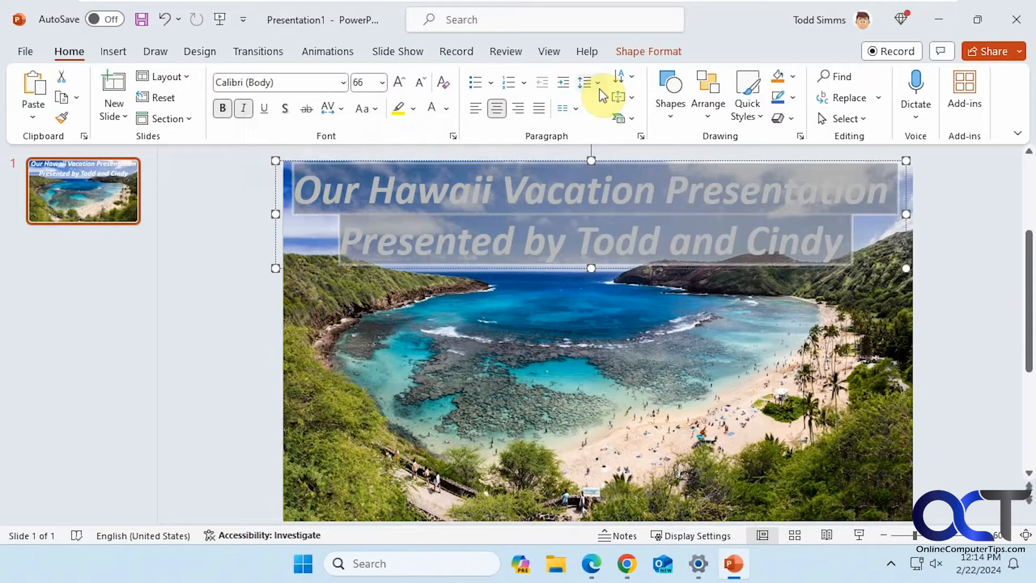
click(589, 83)
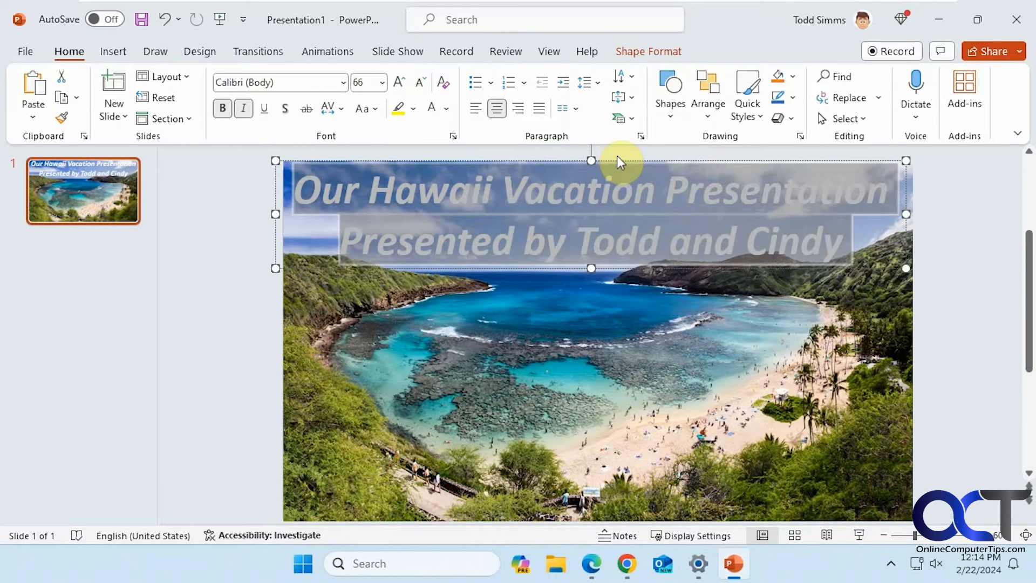
Apply a 0.5 multiple line spacing to the title in the Paragraph dialog, then list spacing types again
click(641, 136)
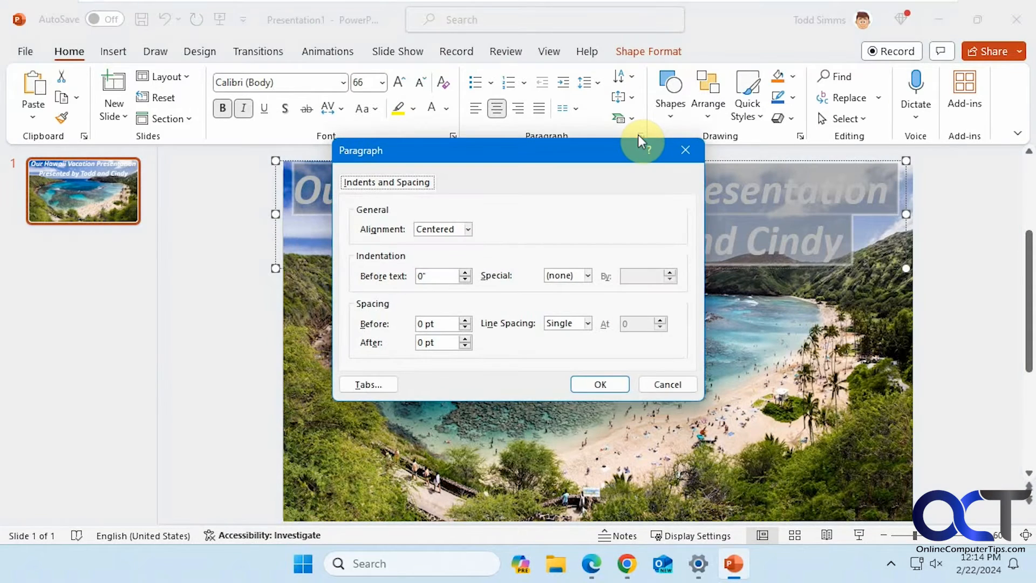
mouse_move(507, 198)
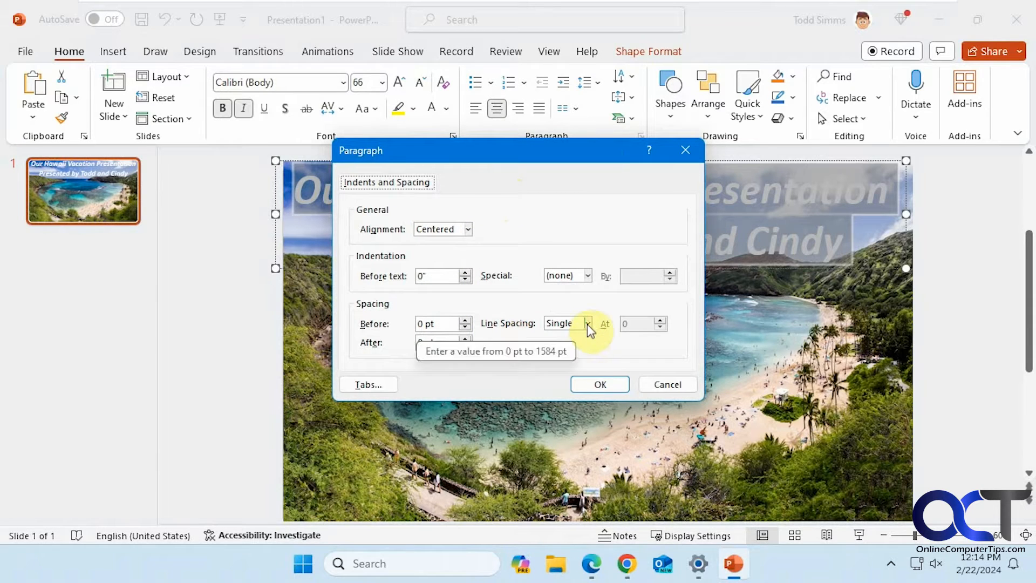
click(588, 324)
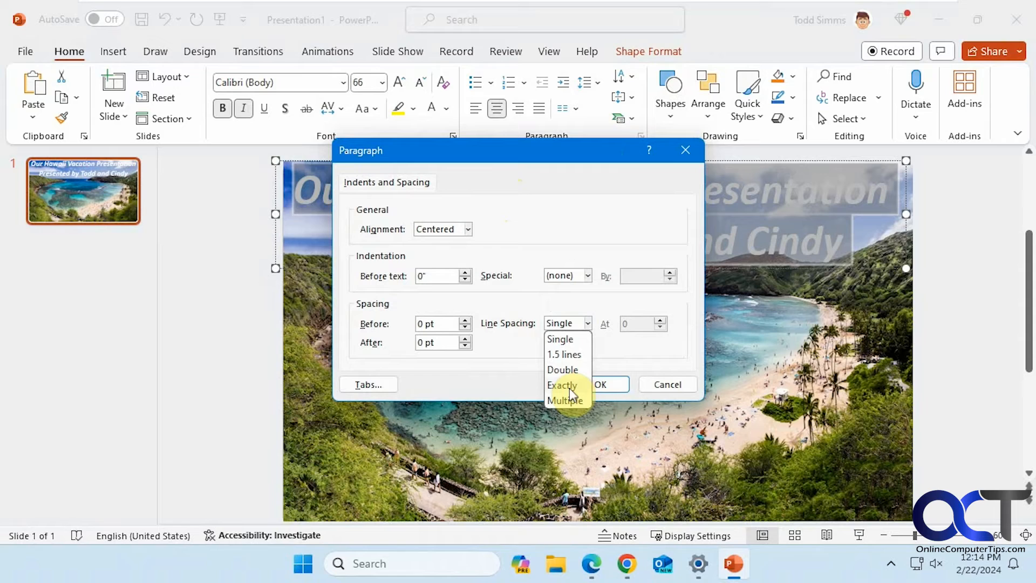
click(567, 401)
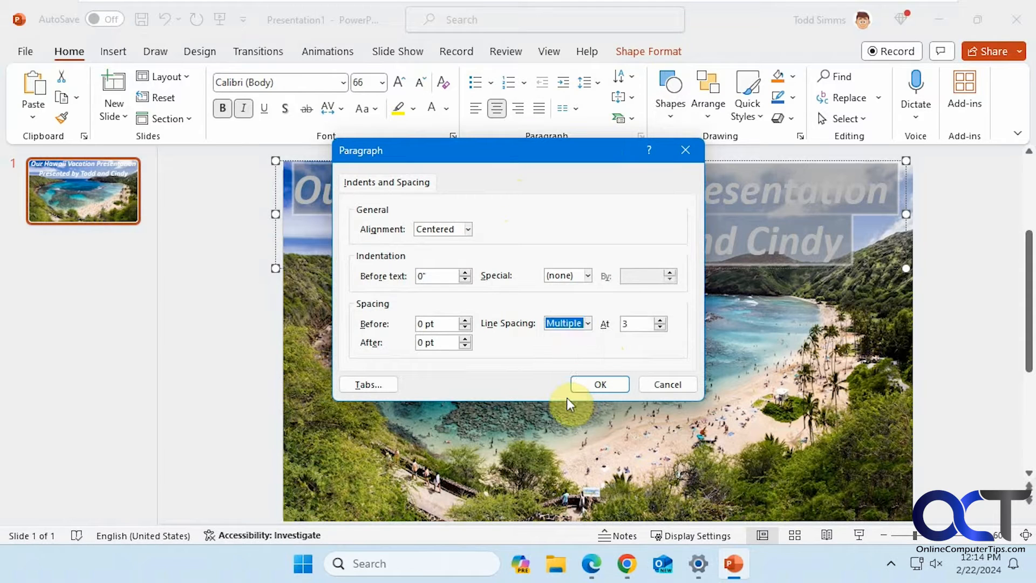
click(660, 328)
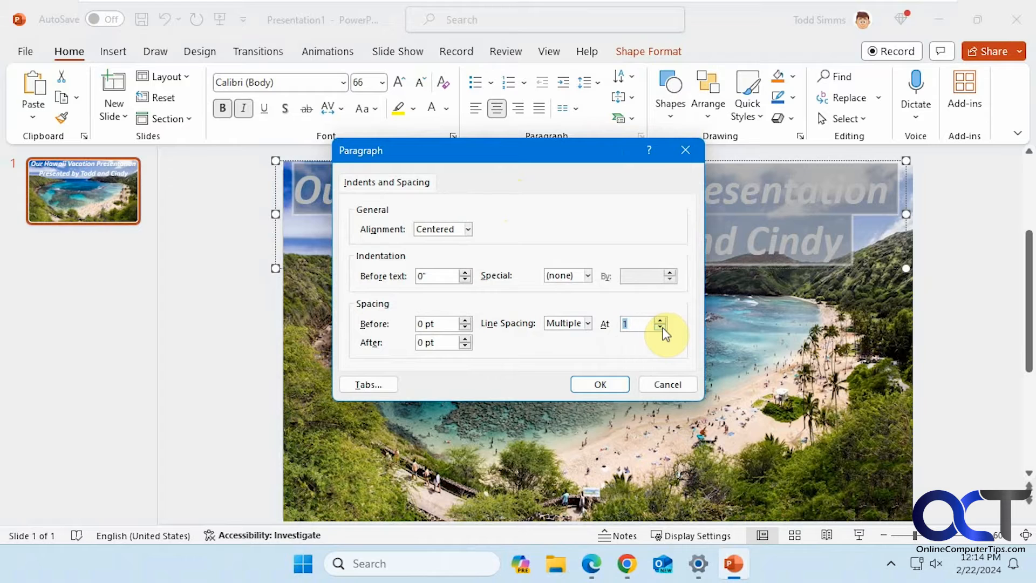
click(659, 327)
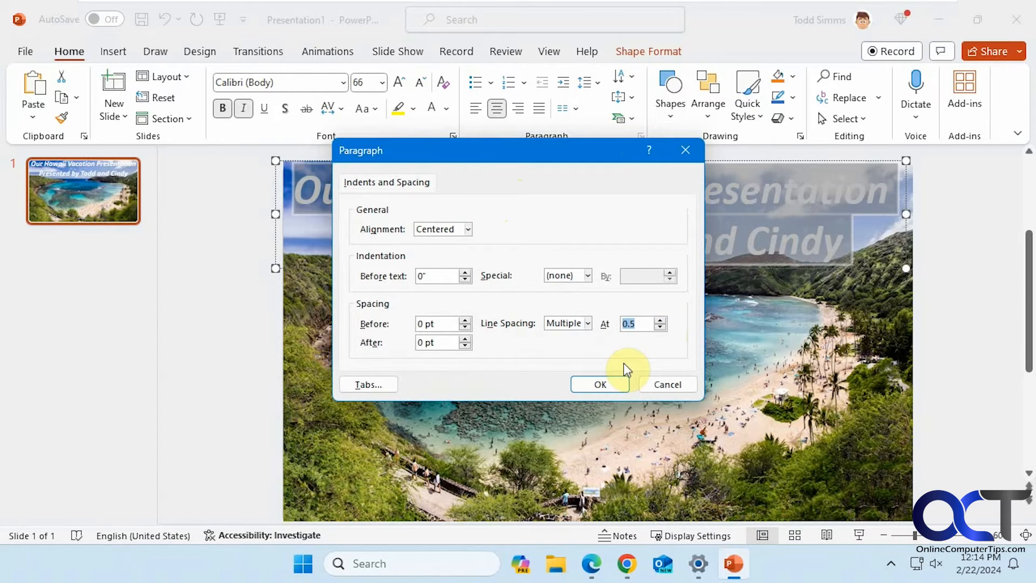
click(598, 385)
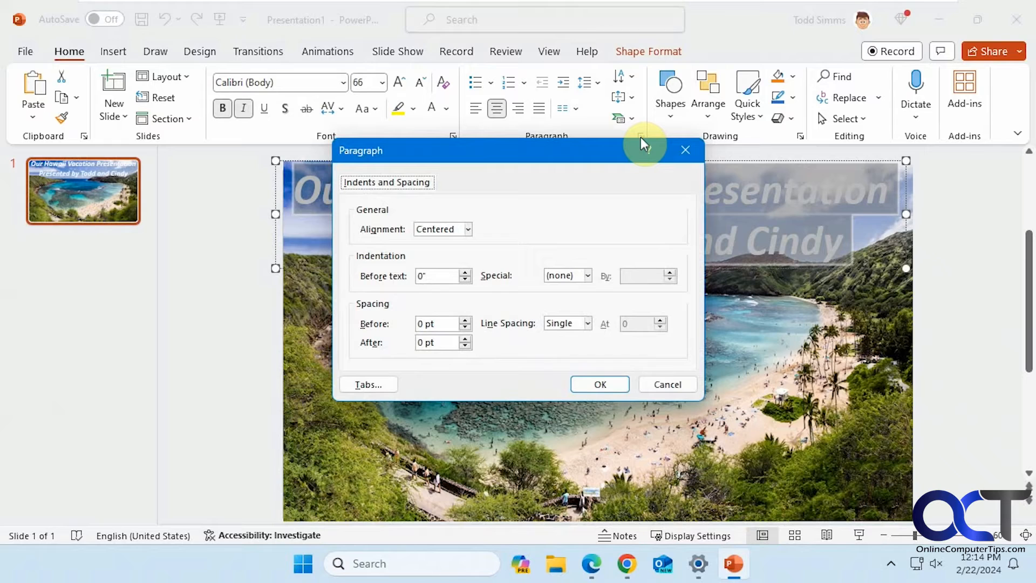
click(586, 324)
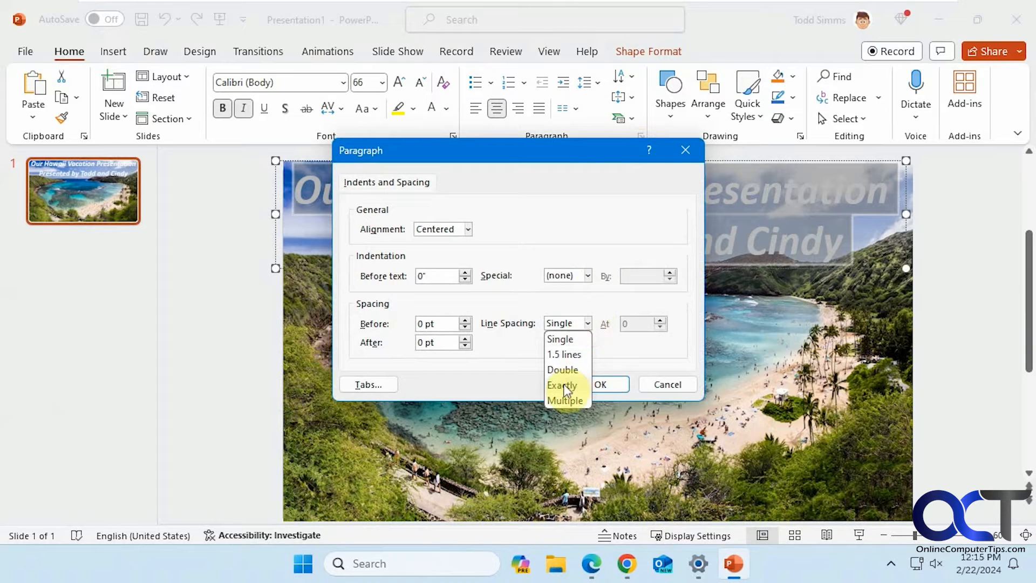
Apply Exactly 60 pt line spacing to the title, reopening Paragraph settings to confirm it
click(563, 385)
text(50)
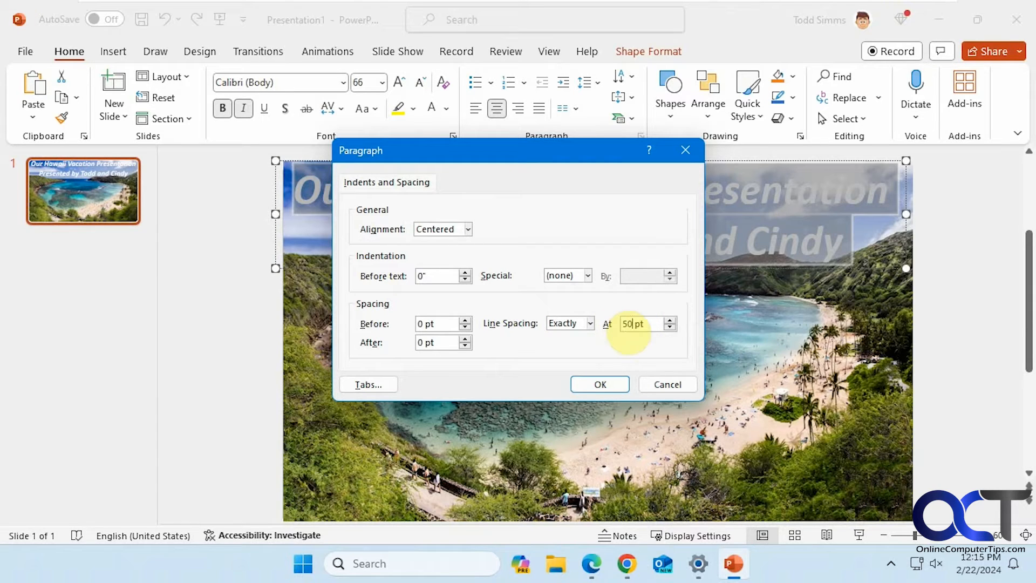
click(598, 384)
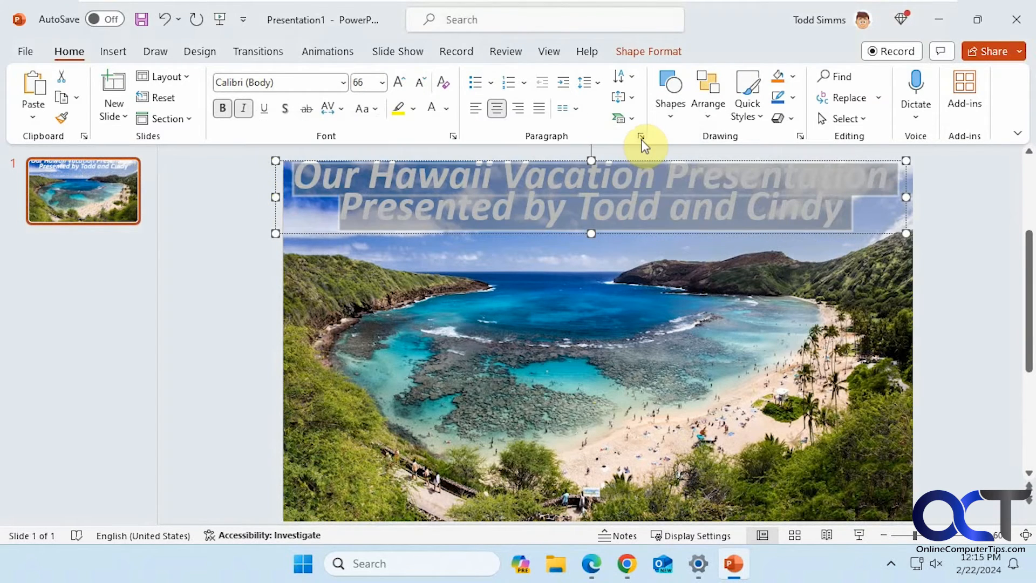
click(640, 136)
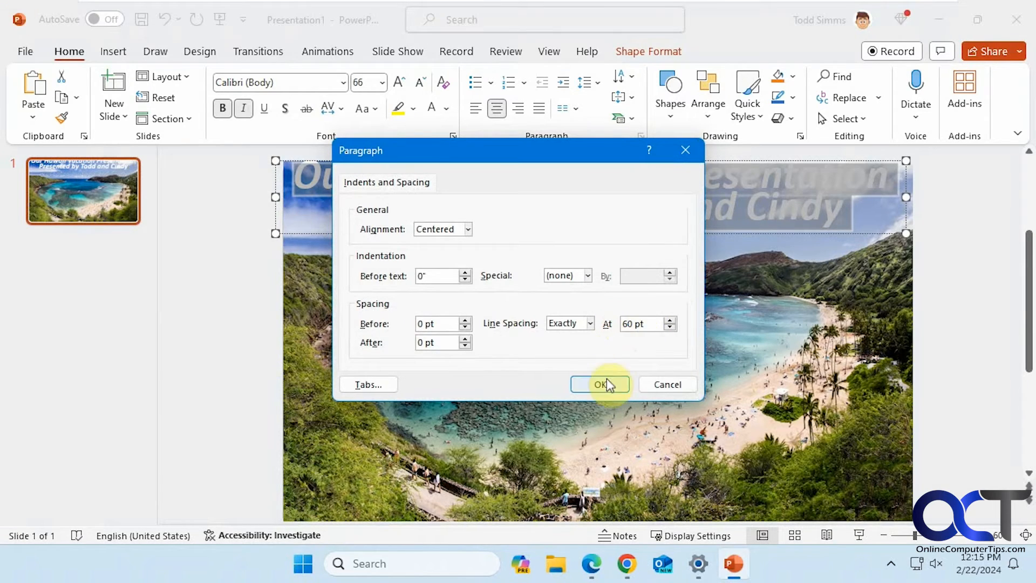
click(599, 384)
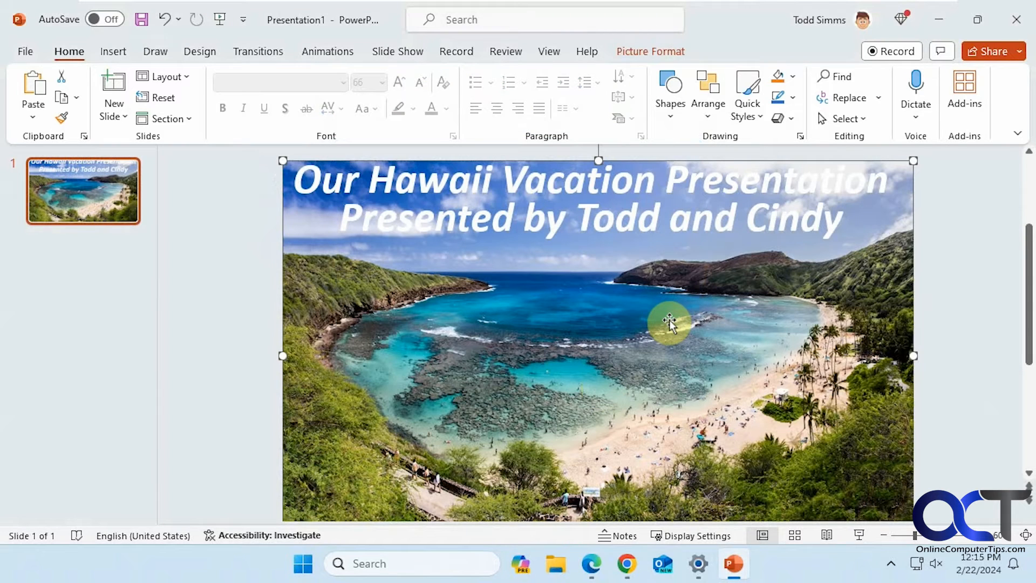
mouse_move(536, 277)
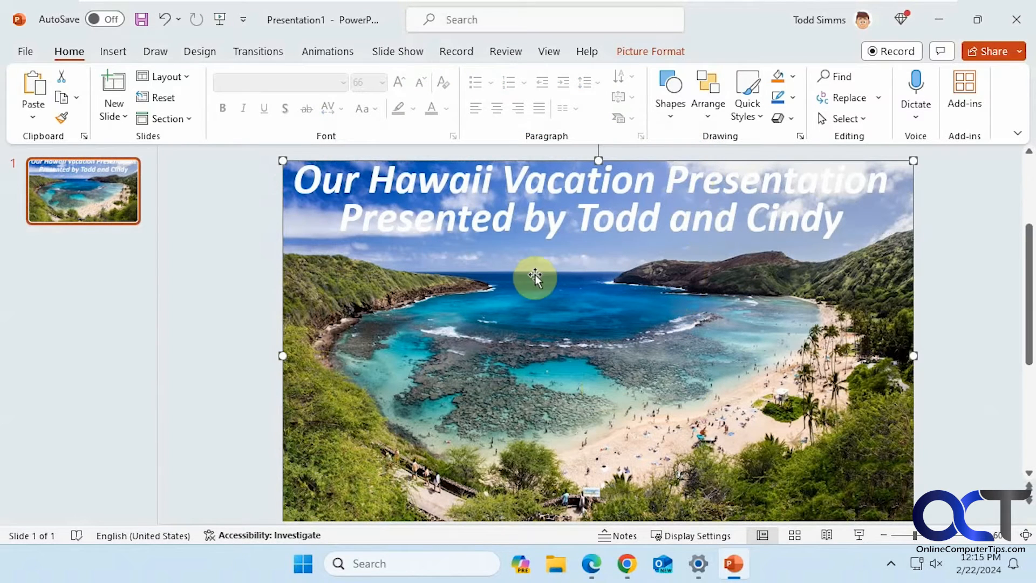
mouse_move(767, 278)
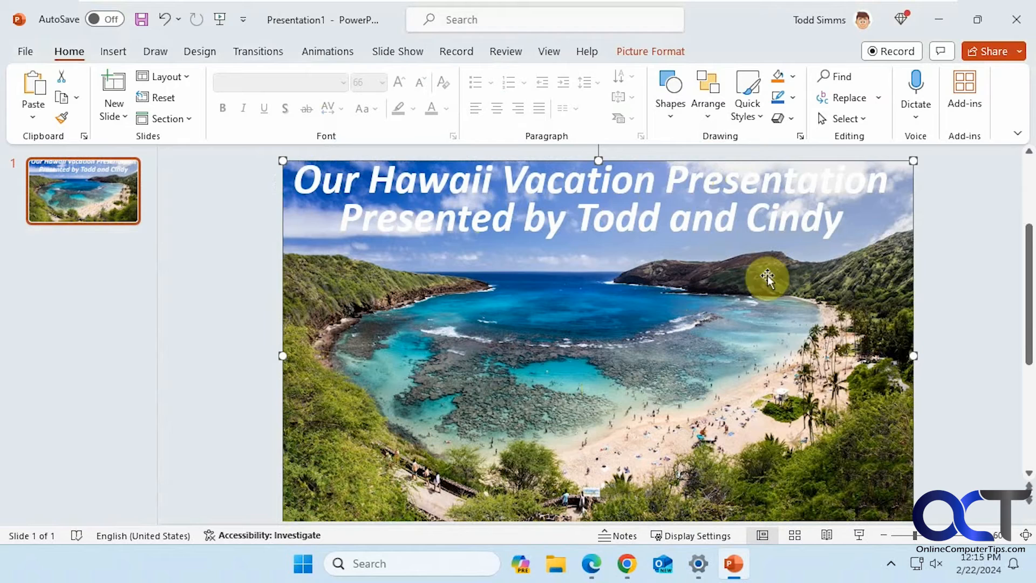
mouse_move(544, 197)
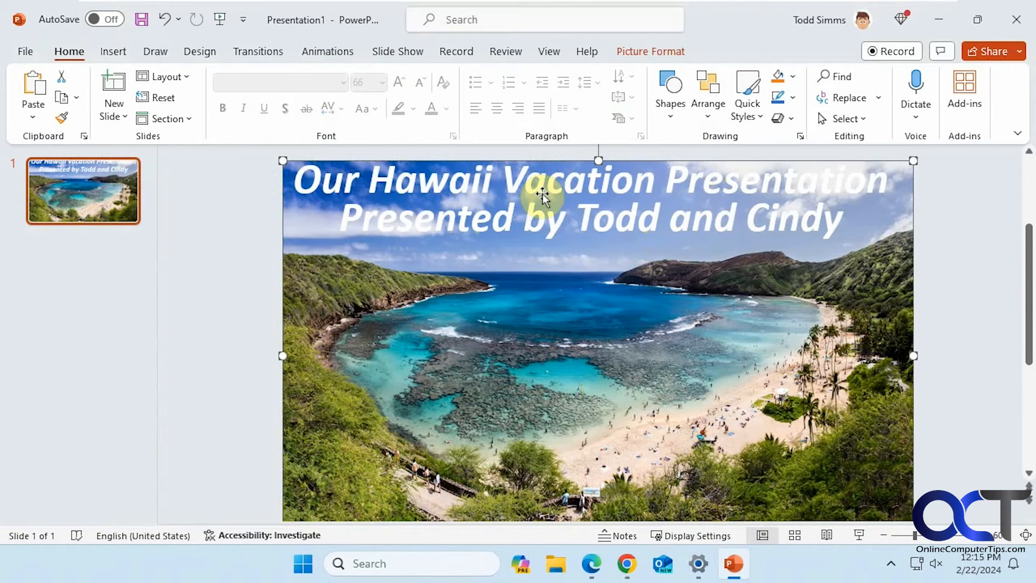
mouse_move(807, 223)
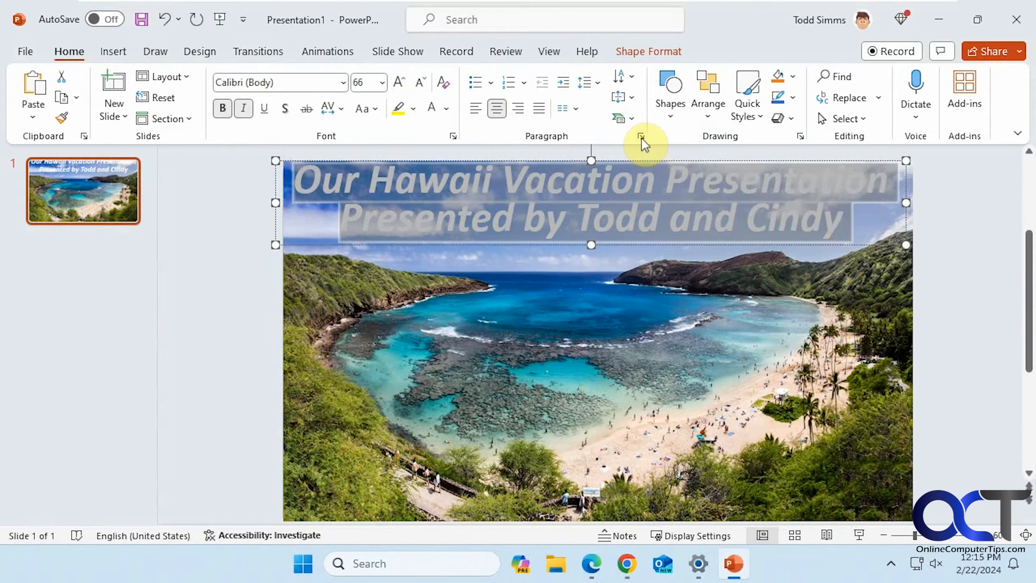
Reopen the title's Paragraph dialog to verify line spacing reads Exactly 60 pt
click(639, 136)
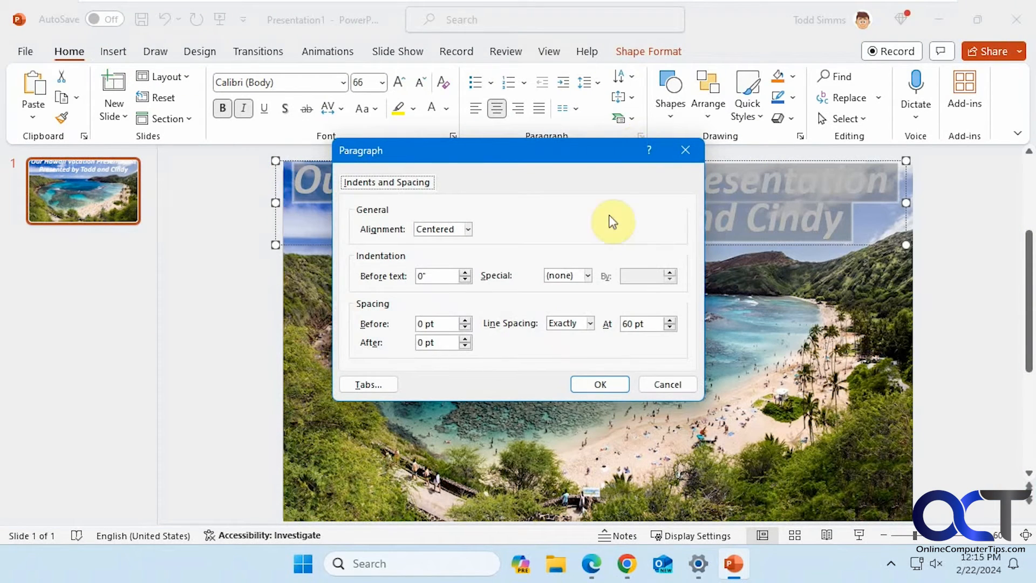
mouse_move(367, 311)
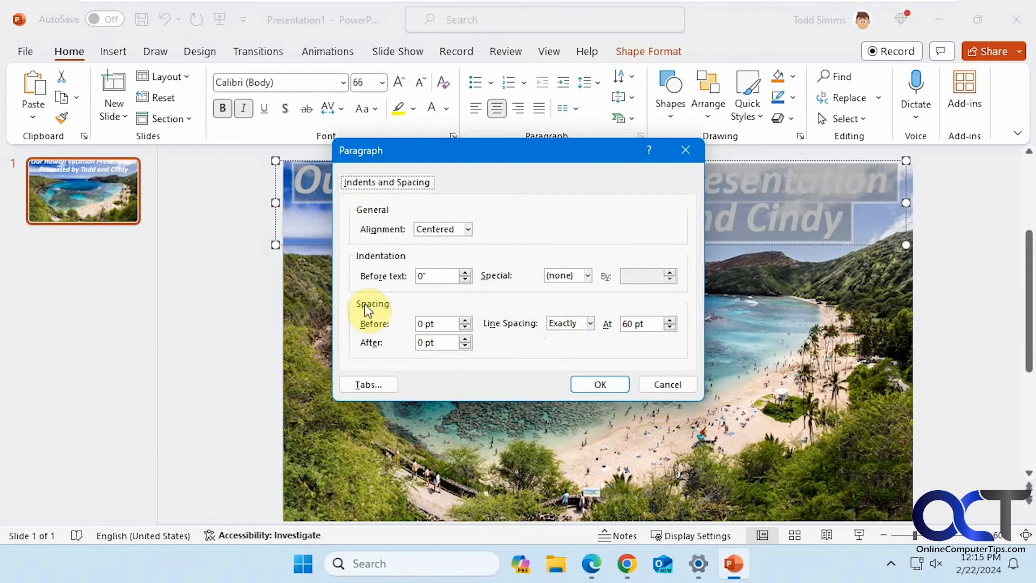
mouse_move(592, 332)
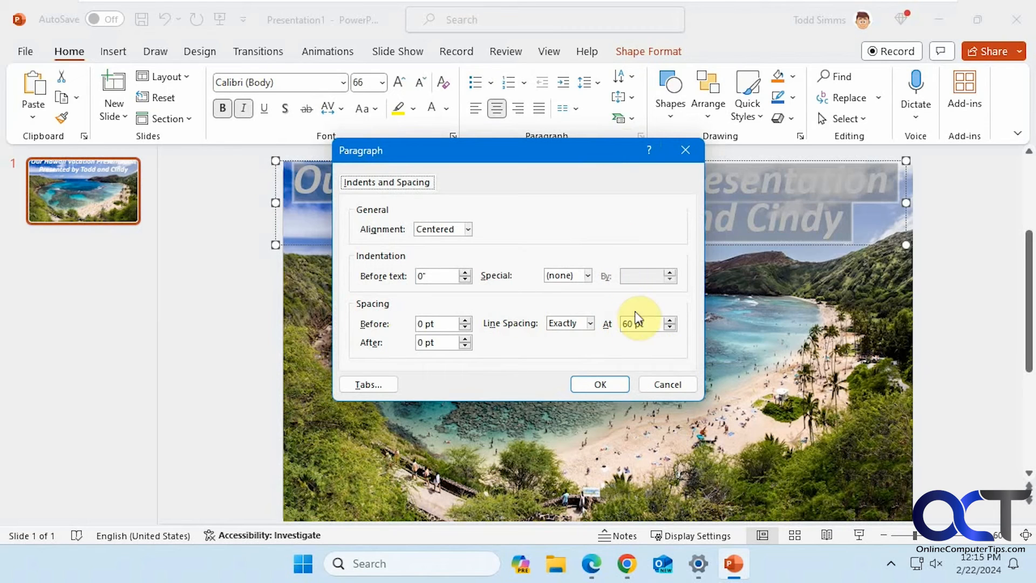
mouse_move(635, 341)
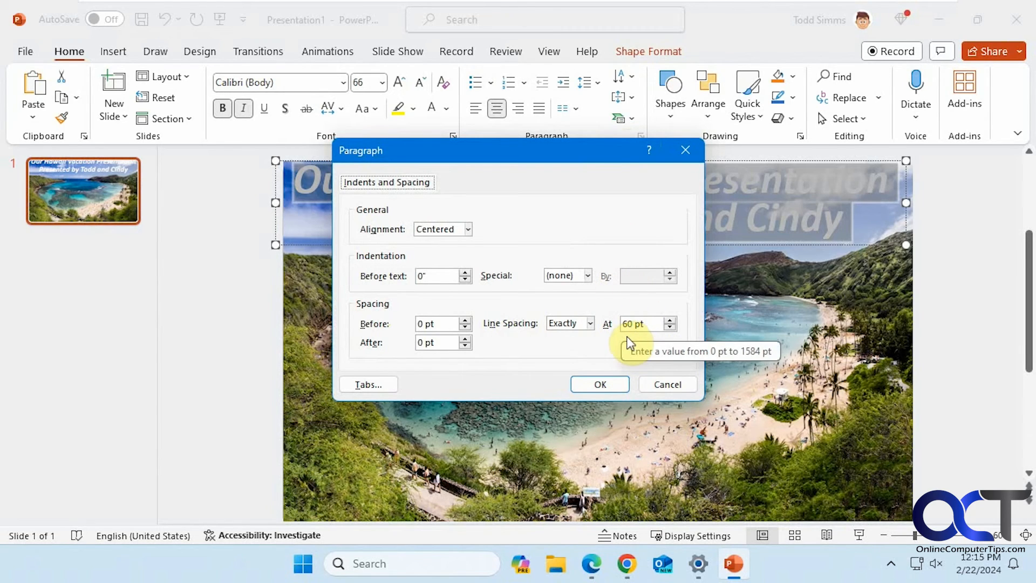
mouse_move(736, 345)
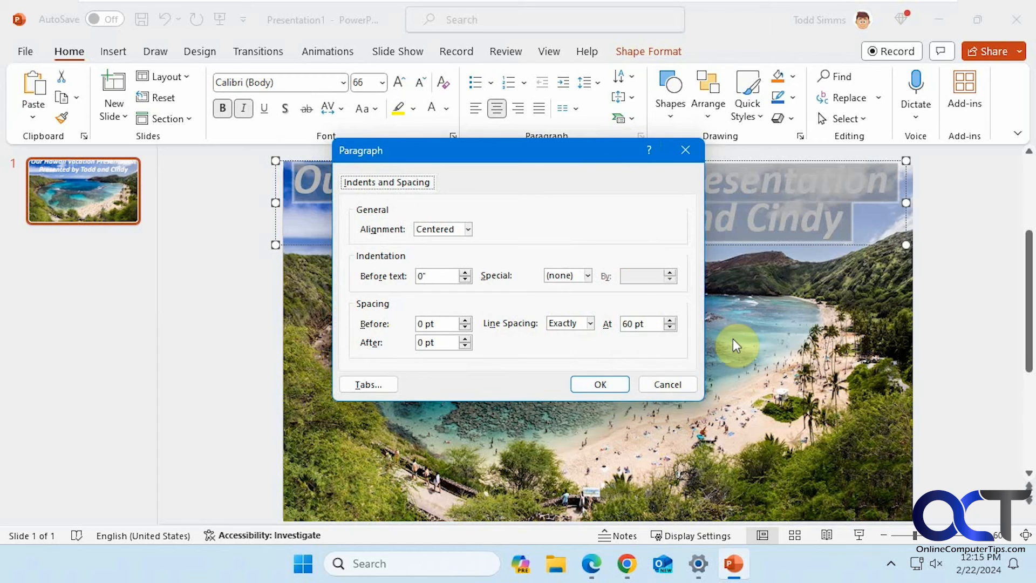
mouse_move(646, 216)
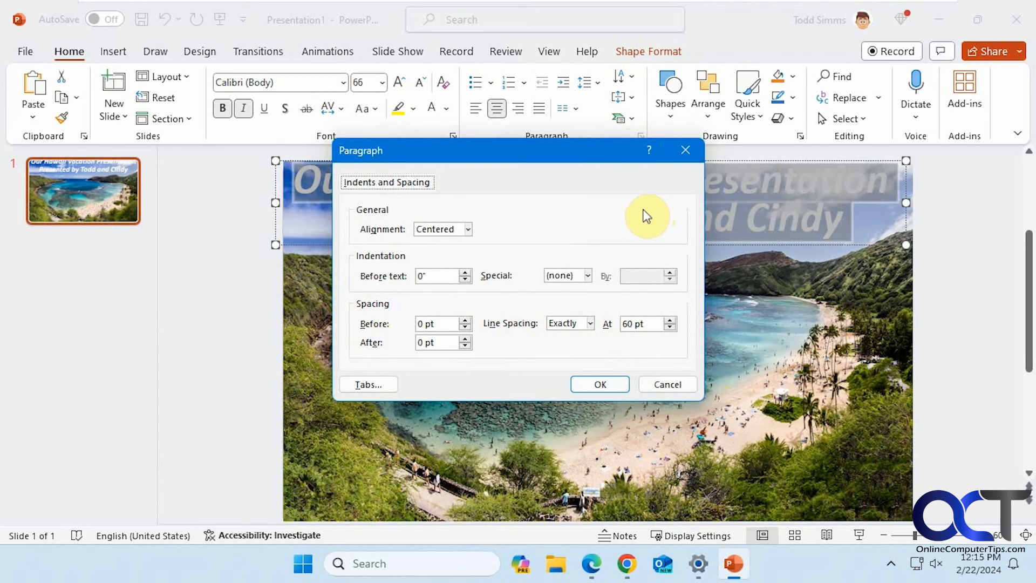